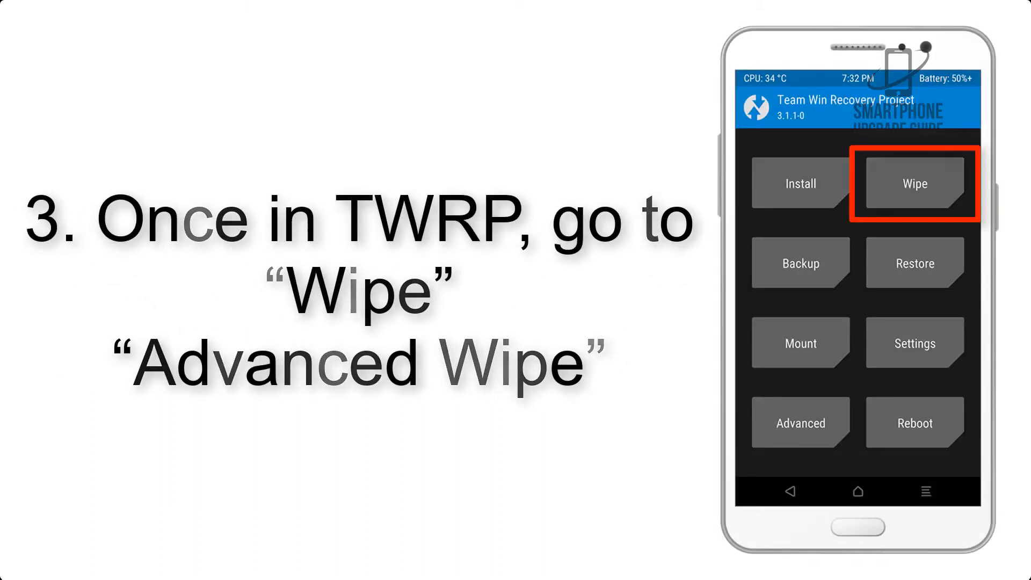
Step: Leave the Wipe options and open Install to list AOSP_ROM.zip in /sdcard/Download
{"action": "left_click", "coordinate": [914, 183]}
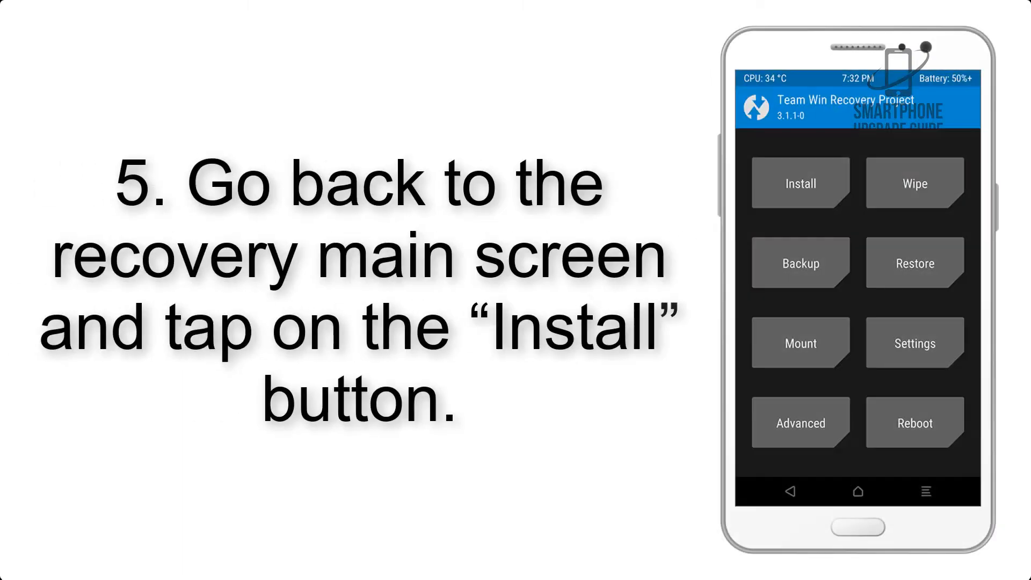
{"action": "left_click", "coordinate": [799, 183]}
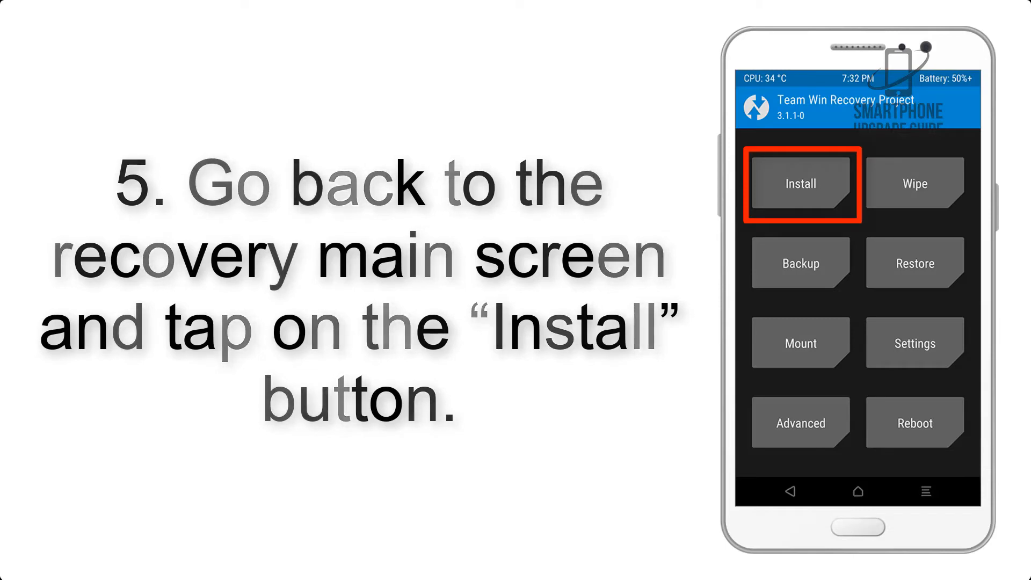
{"action": "left_click", "coordinate": [800, 183]}
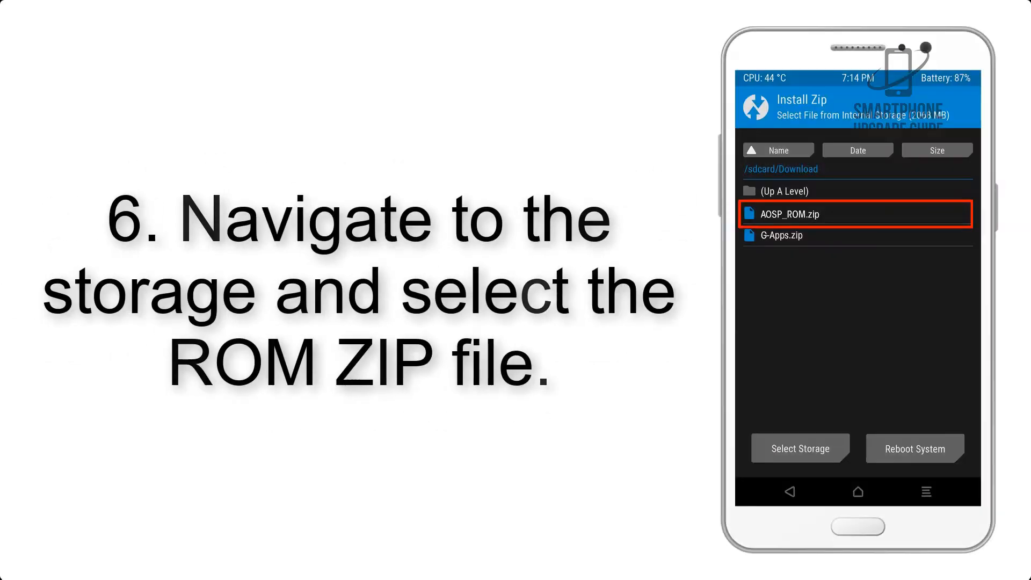